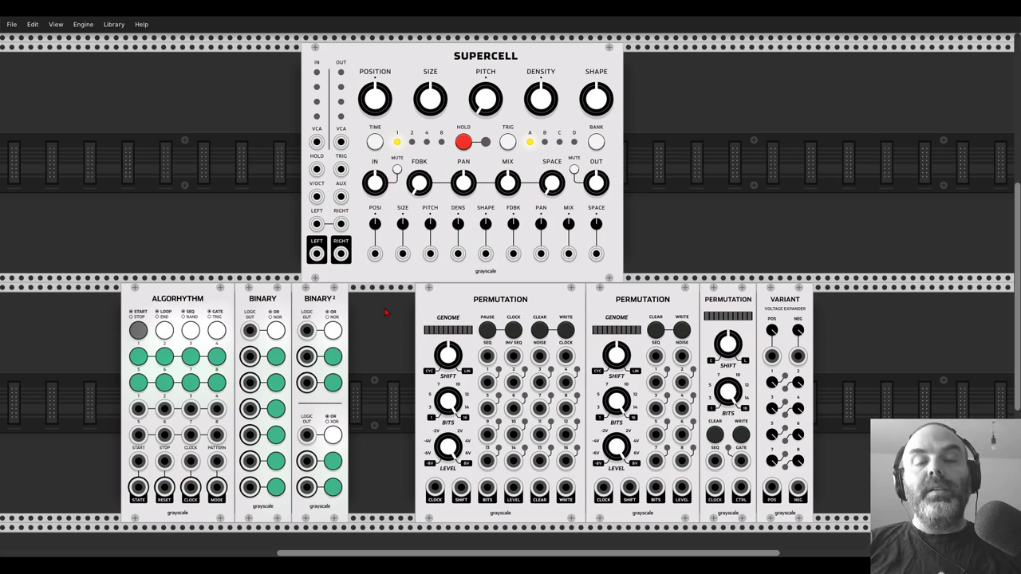
pyautogui.moveTo(203, 302)
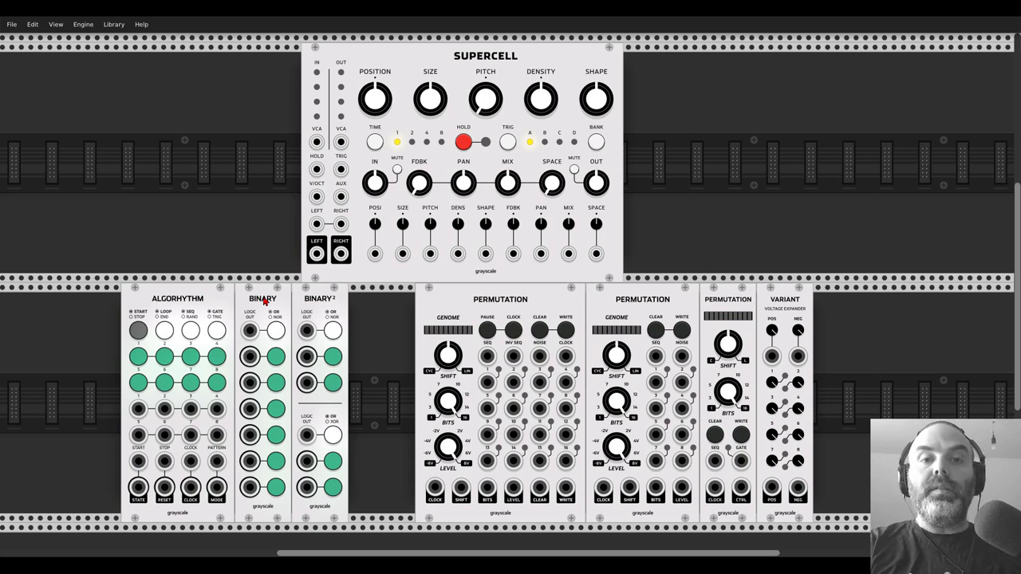
pyautogui.moveTo(271, 303)
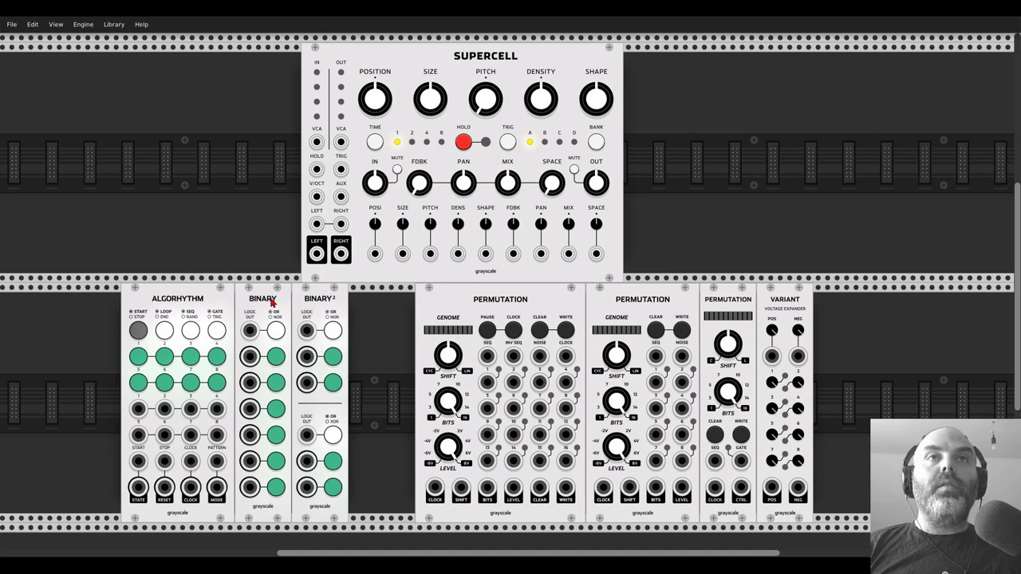
pyautogui.moveTo(741, 300)
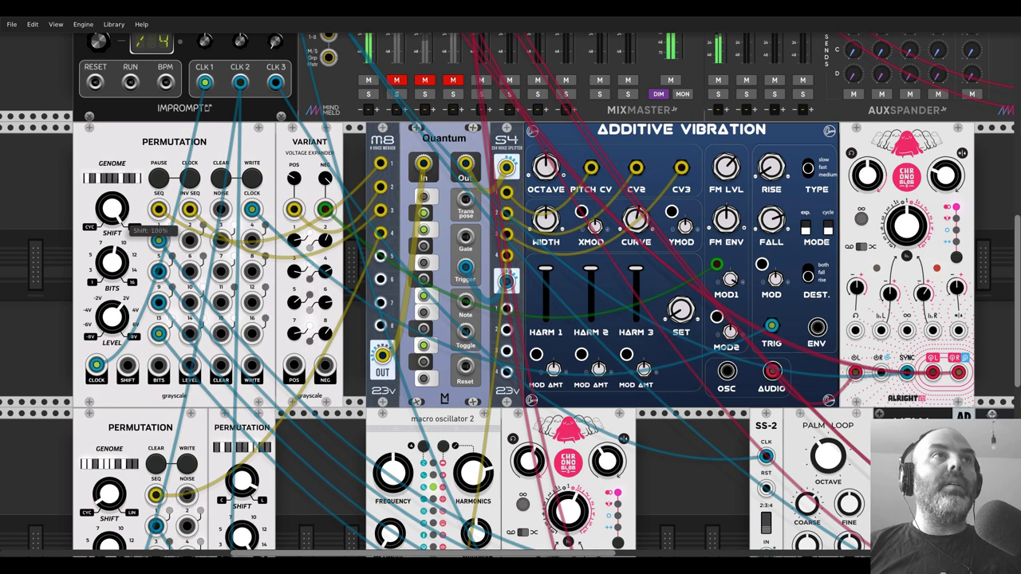
pyautogui.moveTo(140, 202)
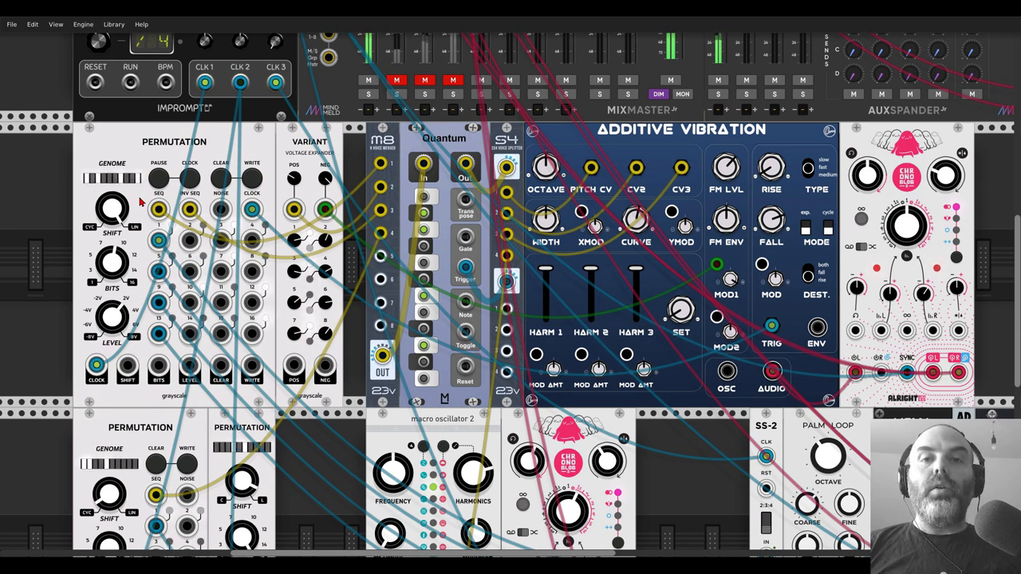
pyautogui.moveTo(135, 202)
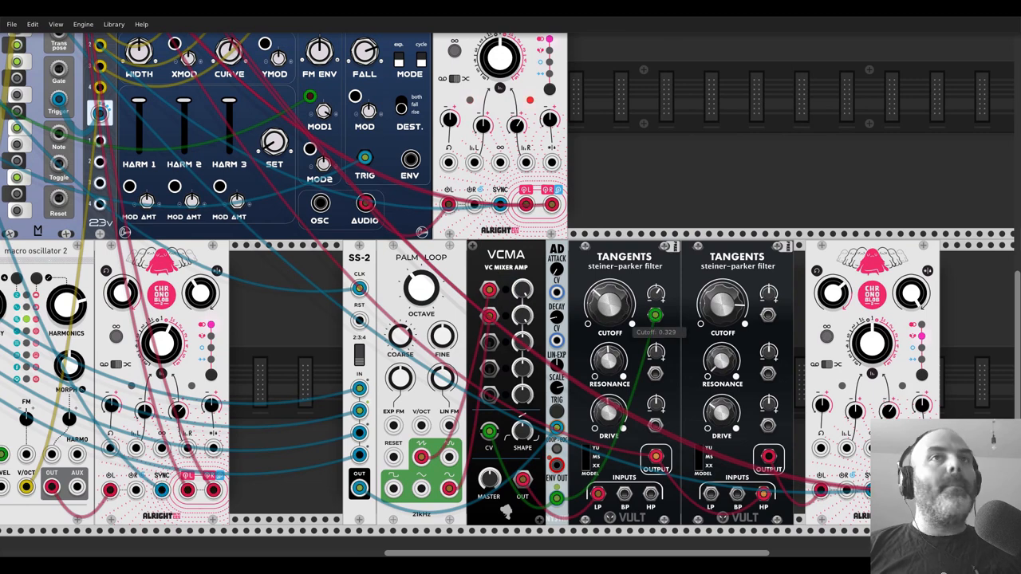
# Sweep the first Tangents CUTOFF knob up to ~0.67 and back down to ~0.28.
pyautogui.moveTo(610, 303); pyautogui.dragTo(618, 287)
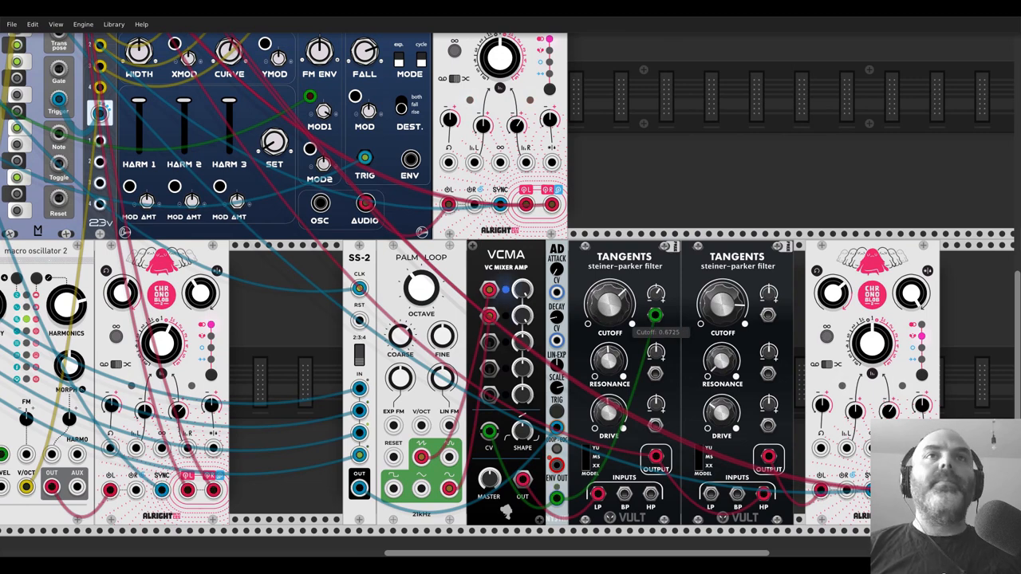
pyautogui.moveTo(611, 307); pyautogui.dragTo(606, 319)
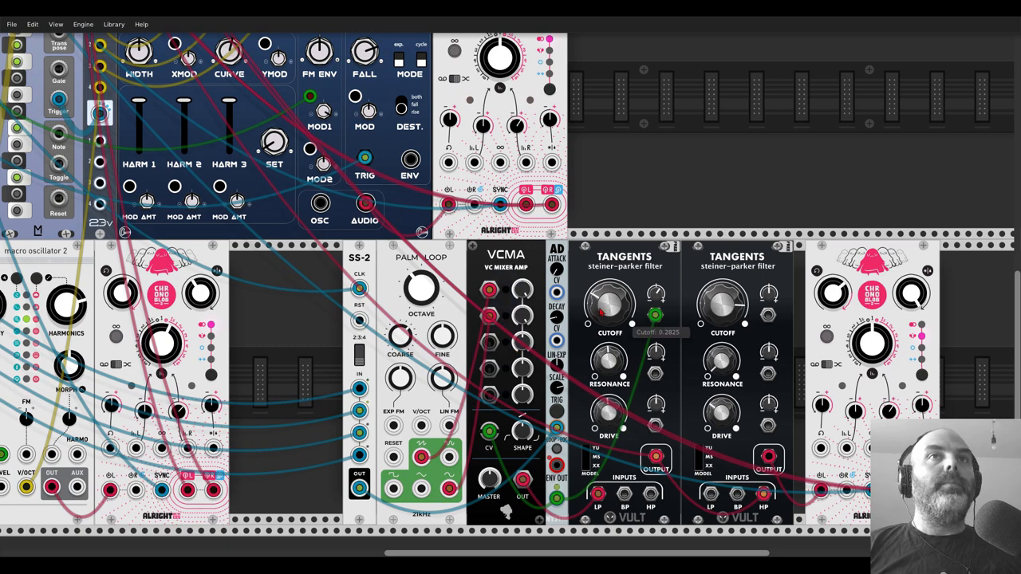
pyautogui.moveTo(610, 301); pyautogui.dragTo(614, 295)
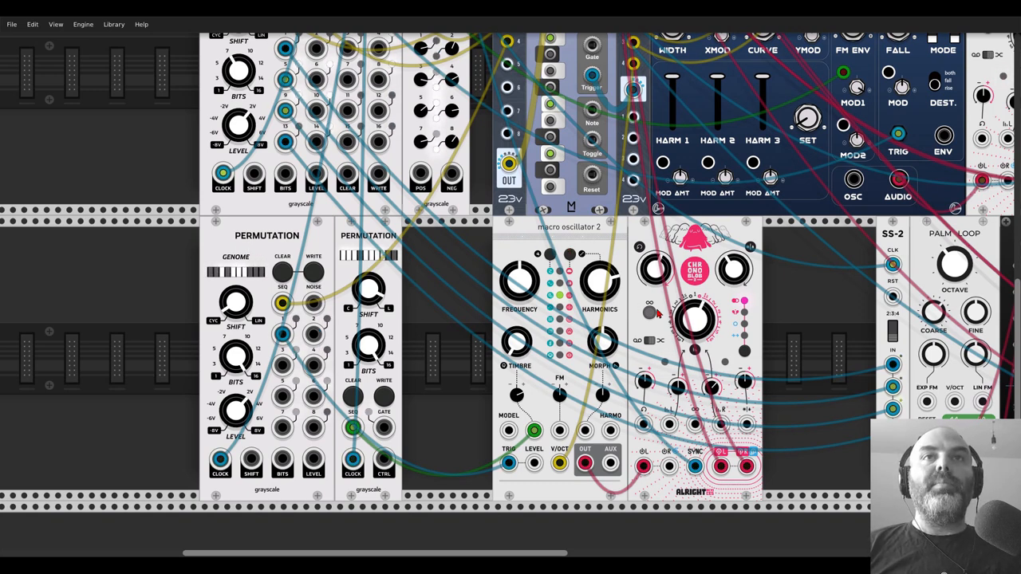
# Raise the first Tangents CUTOFF knob from ~0.31 up to about 0.68.
pyautogui.scroll(-3)
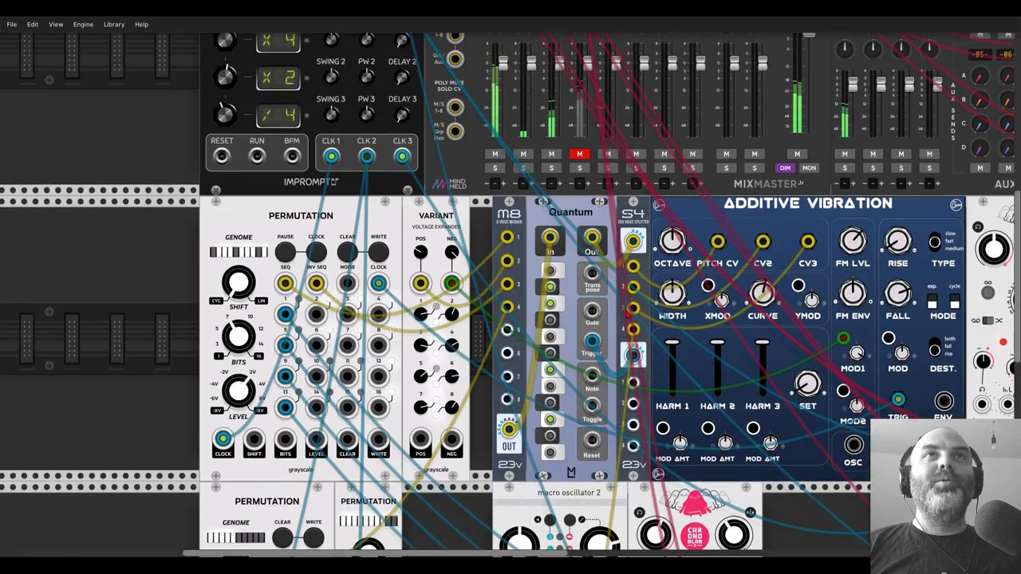
pyautogui.scroll(-3)
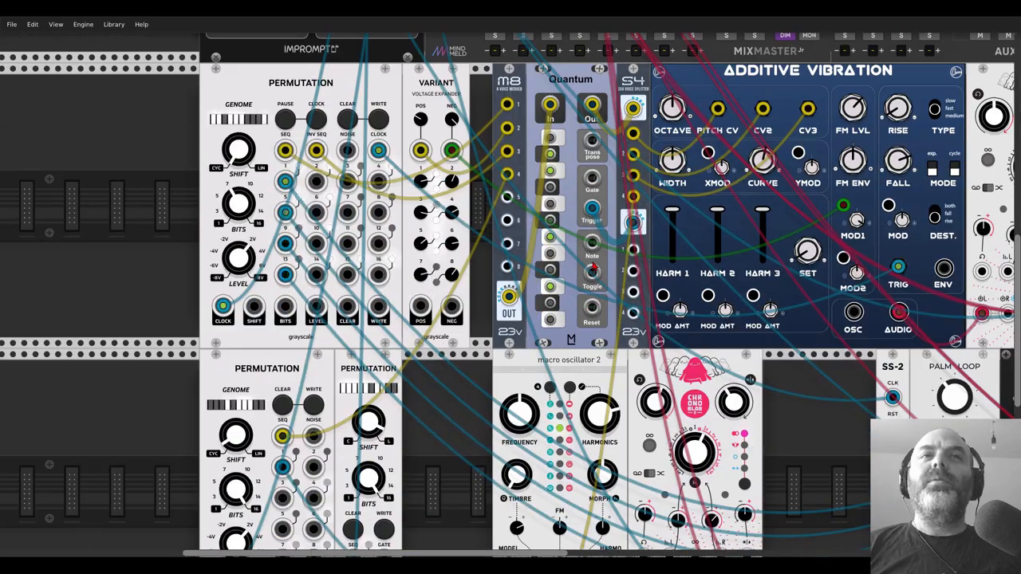
pyautogui.scroll(-3)
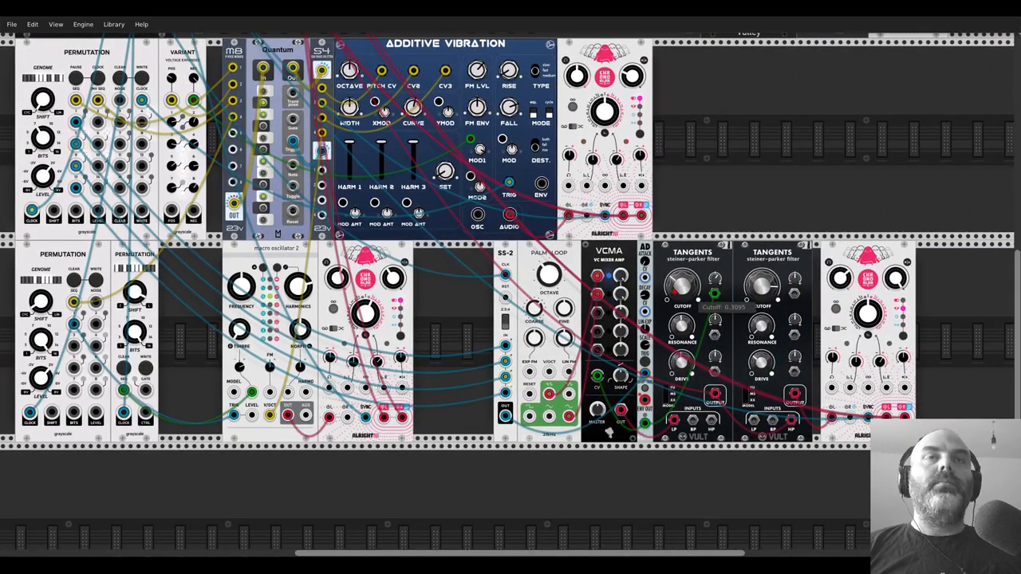
pyautogui.moveTo(682, 287); pyautogui.dragTo(686, 279)
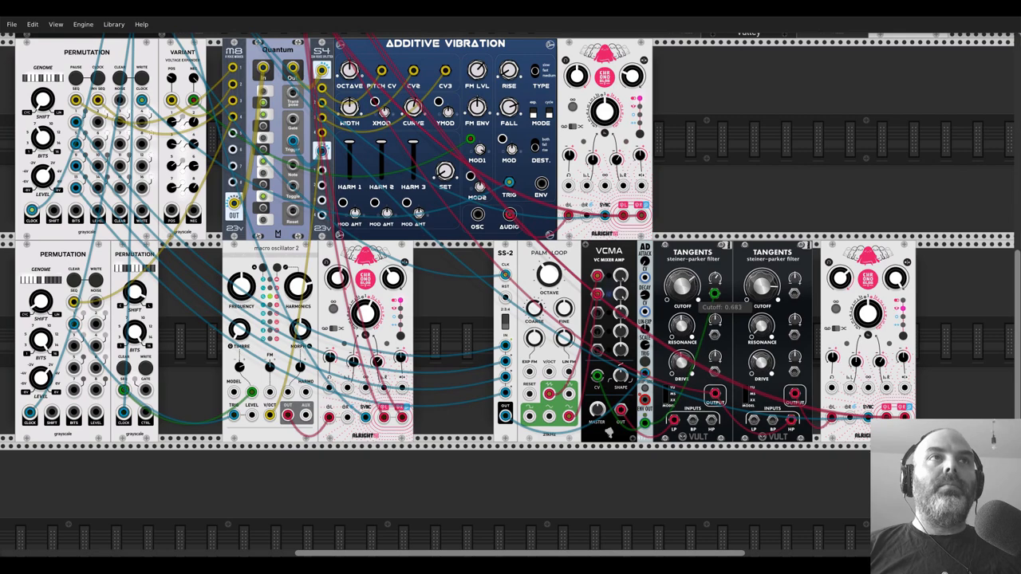
pyautogui.moveTo(682, 283); pyautogui.dragTo(682, 295)
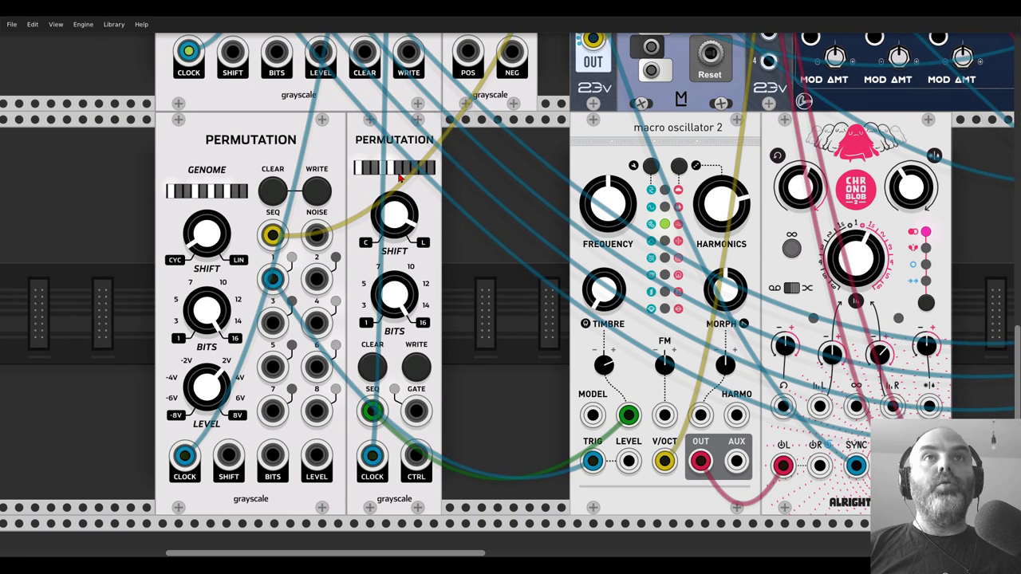
# Select the Two operator FM synthesis model for macro oscillator 2.
pyautogui.moveTo(372, 411); pyautogui.dragTo(627, 415)
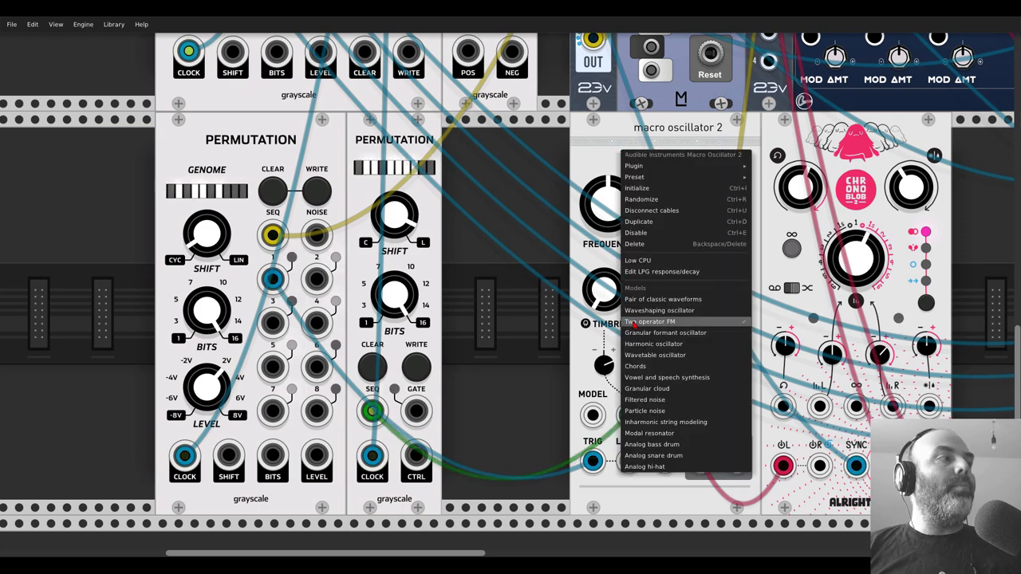
pyautogui.click(649, 321)
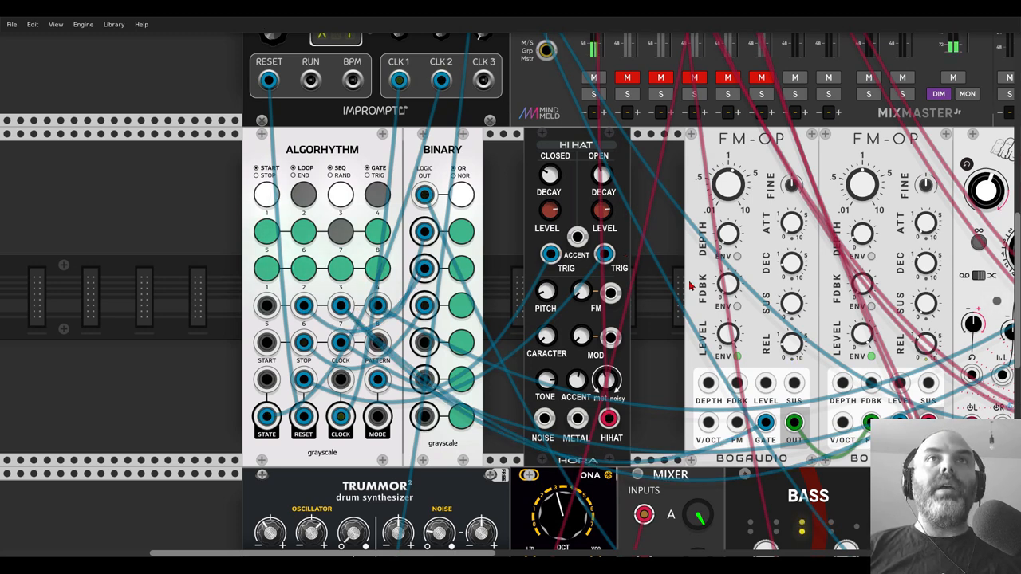
pyautogui.hscroll(3)
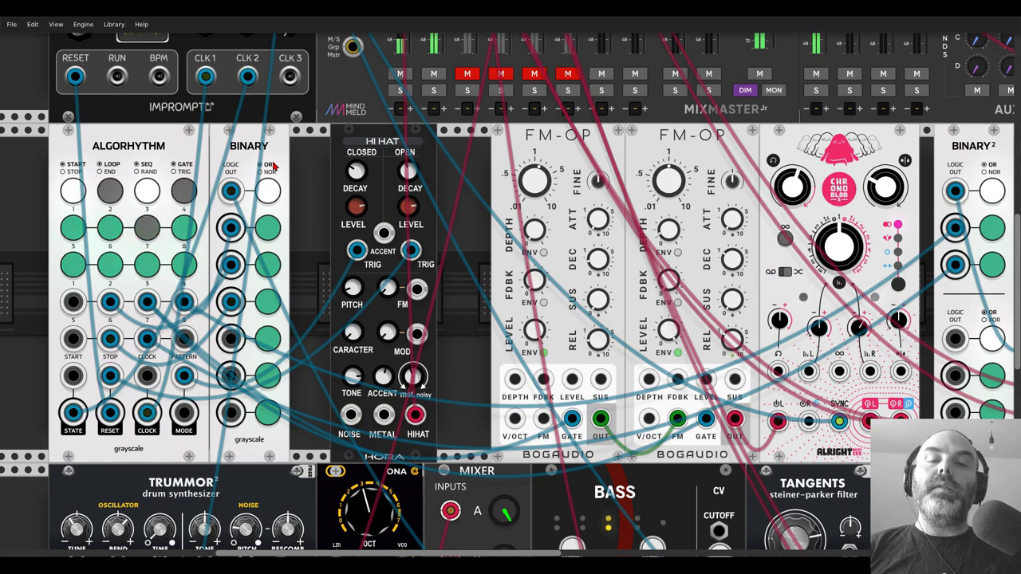
pyautogui.moveTo(274, 168)
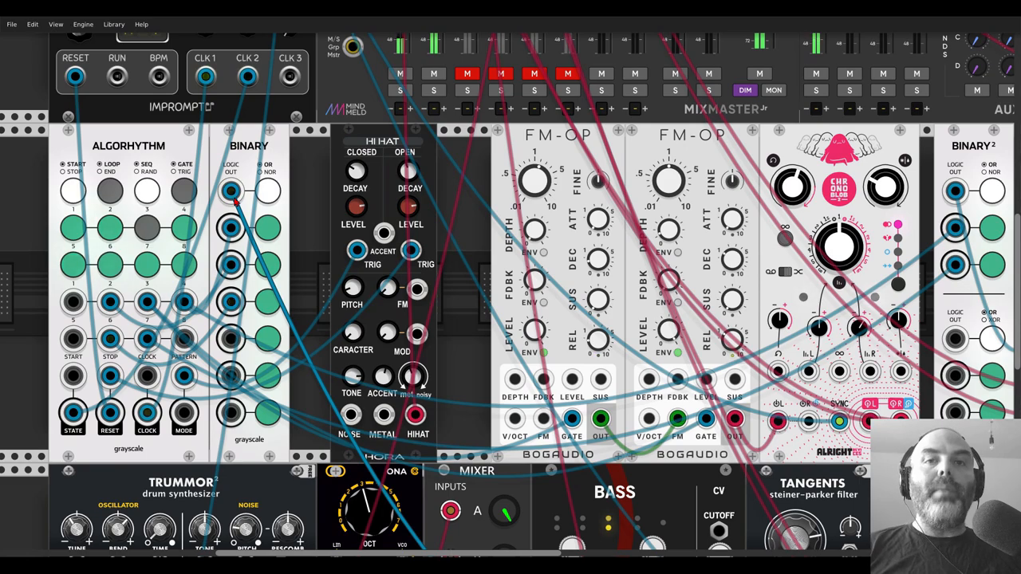
# Adjust the Autinn Bass ENVMOD knob to retune its envelope modulation amount.
pyautogui.scroll(-3)
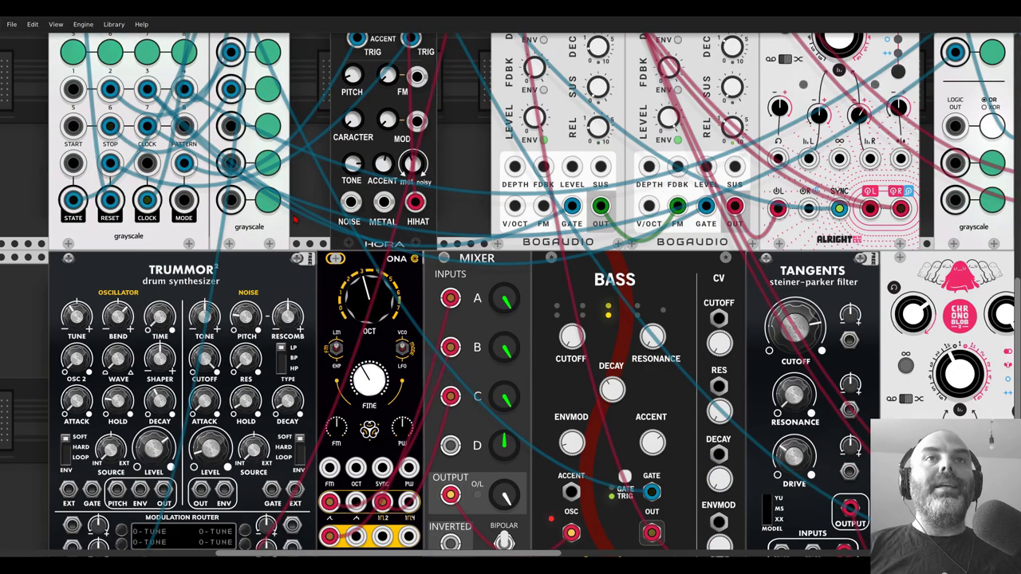
pyautogui.scroll(-3)
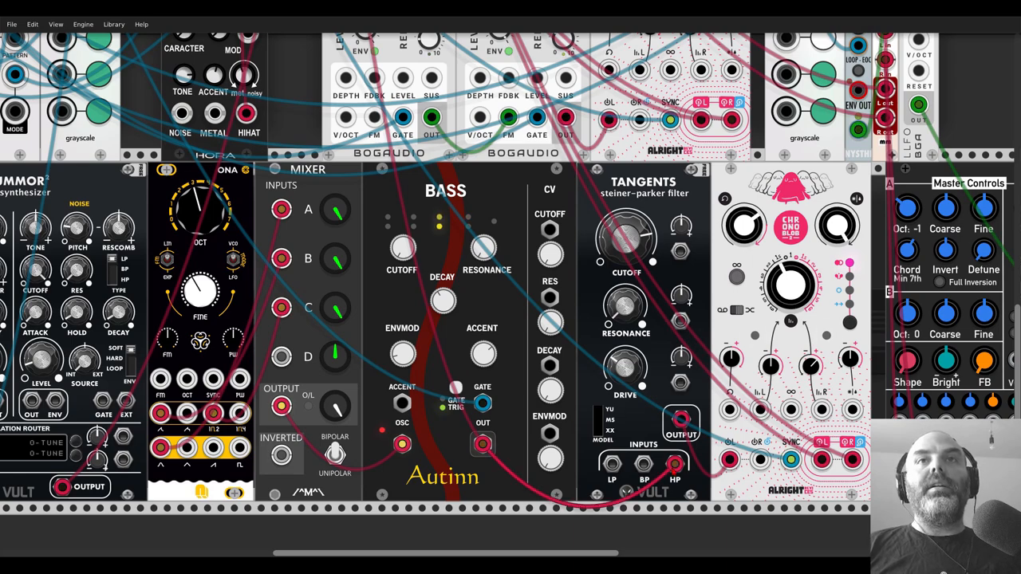
pyautogui.scroll(-3)
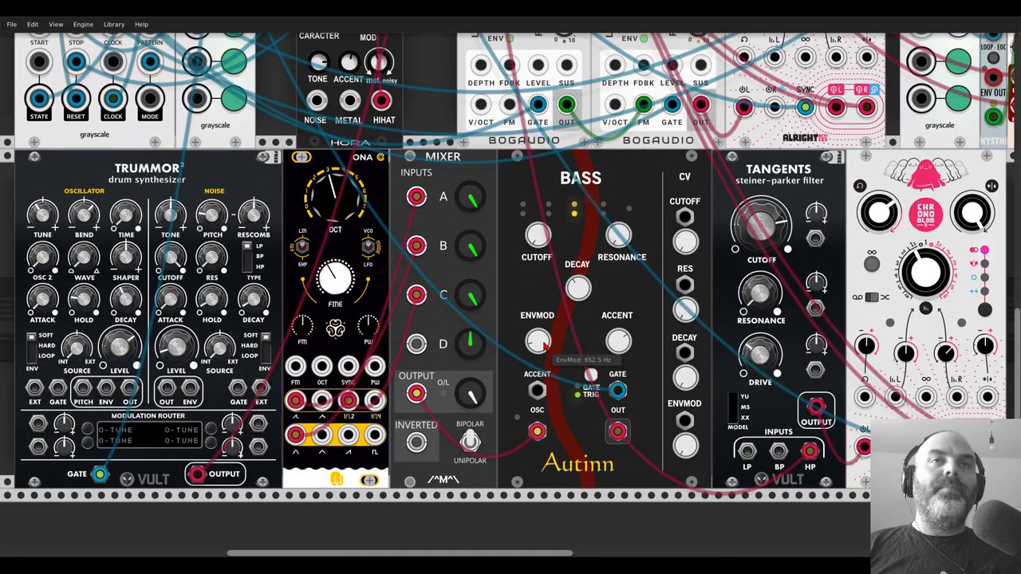
pyautogui.moveTo(537, 340); pyautogui.dragTo(537, 319)
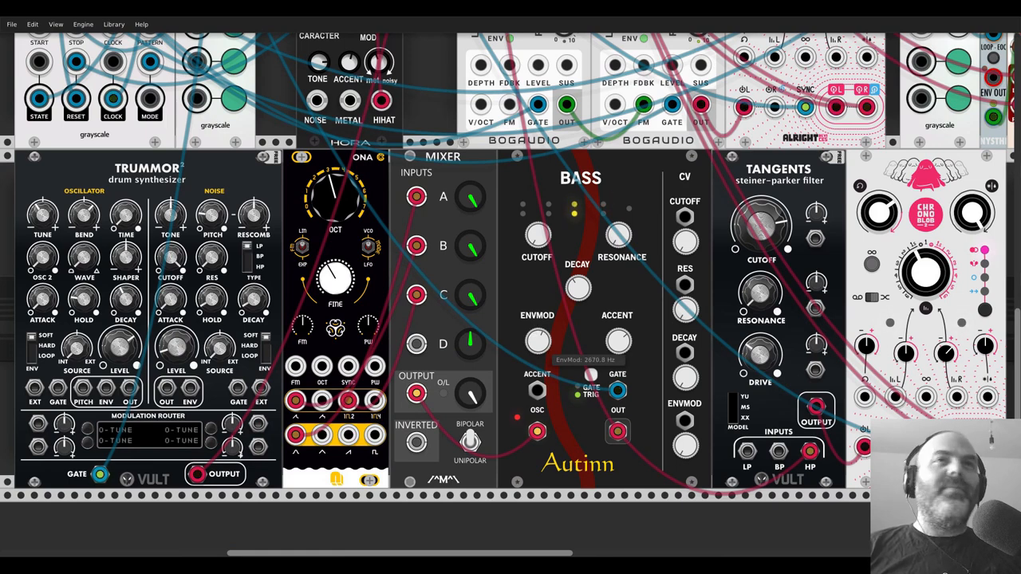
pyautogui.moveTo(537, 341); pyautogui.dragTo(542, 327)
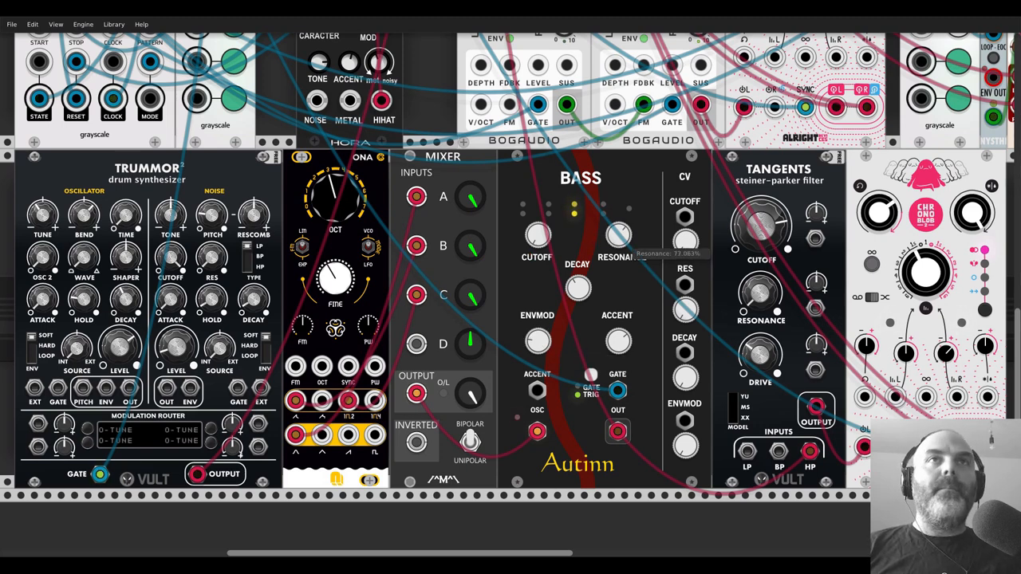
# Bring the Bass resonance down to 0% and set its cutoff near 429 Hz.
pyautogui.moveTo(621, 235); pyautogui.dragTo(620, 255)
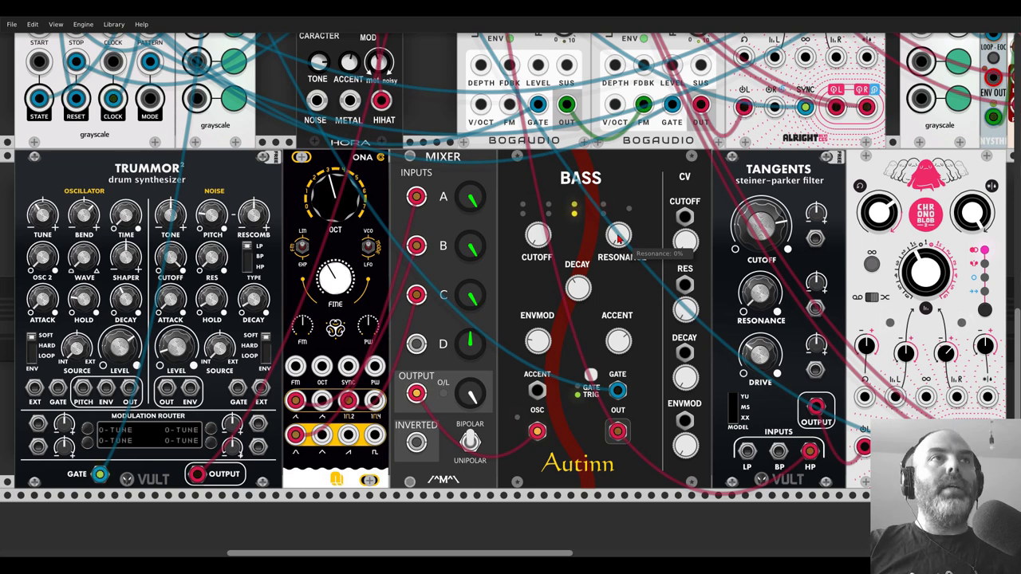
pyautogui.moveTo(621, 236)
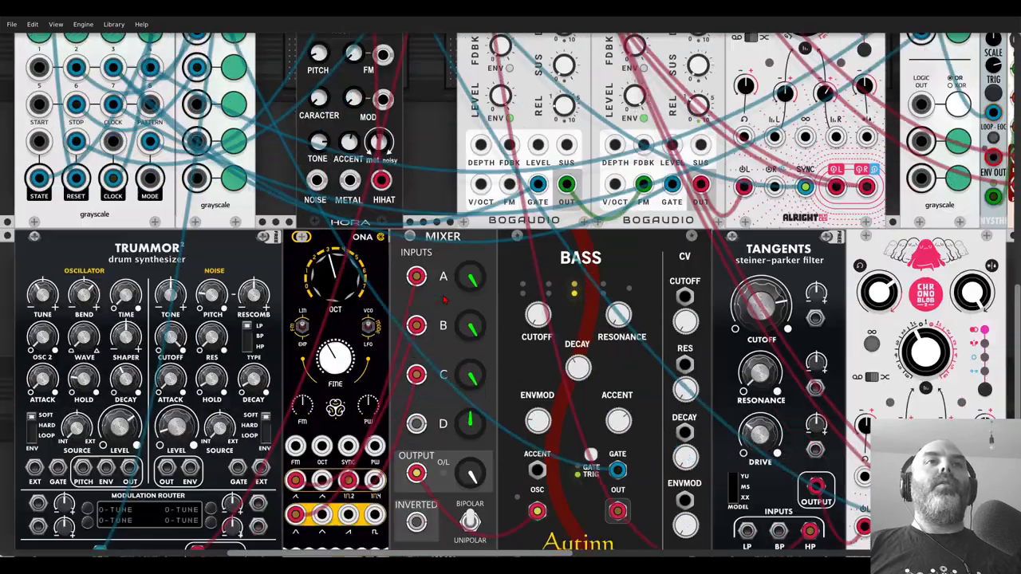
pyautogui.scroll(-3)
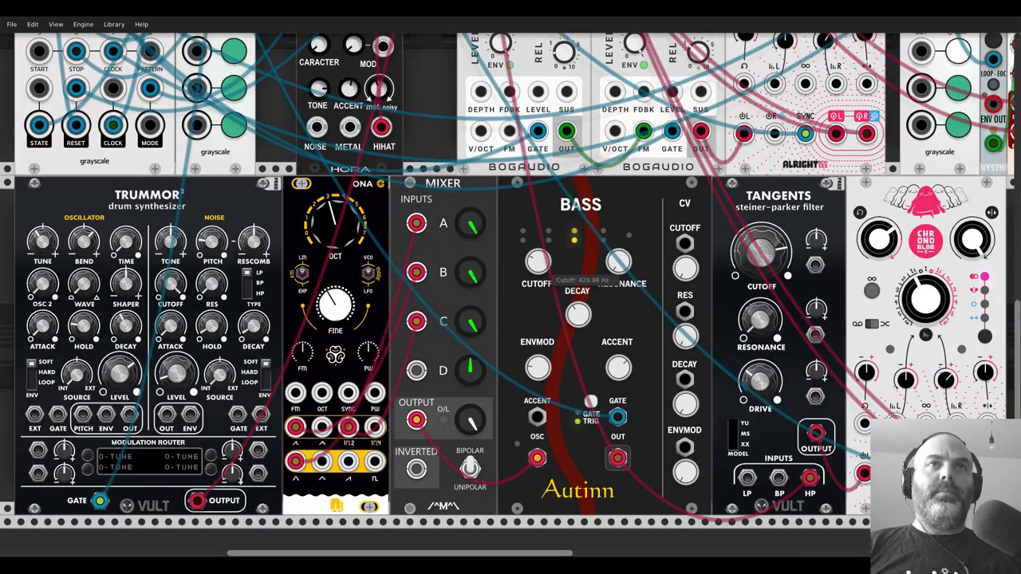
pyautogui.moveTo(618, 263); pyautogui.dragTo(620, 259)
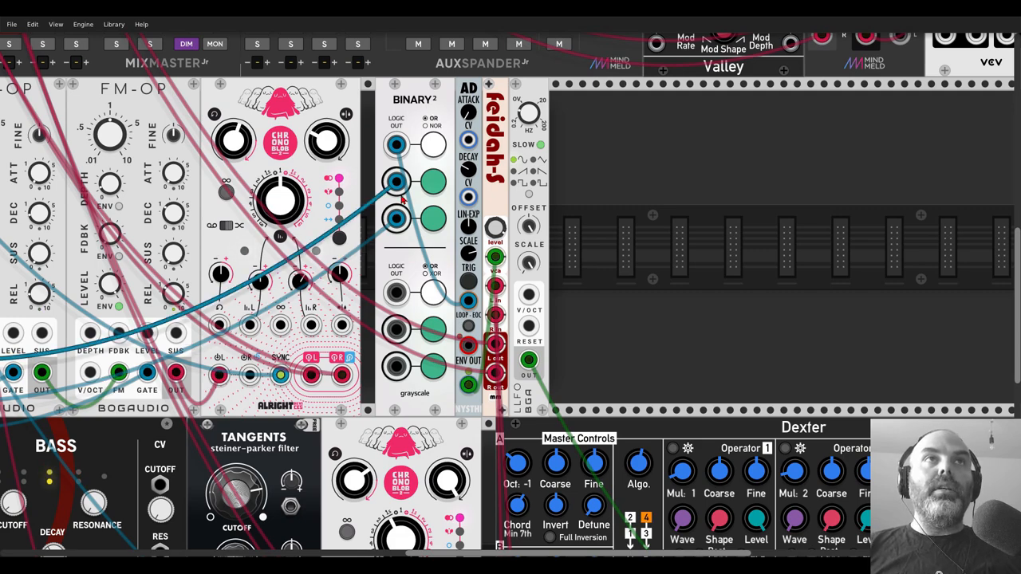
pyautogui.scroll(-3)
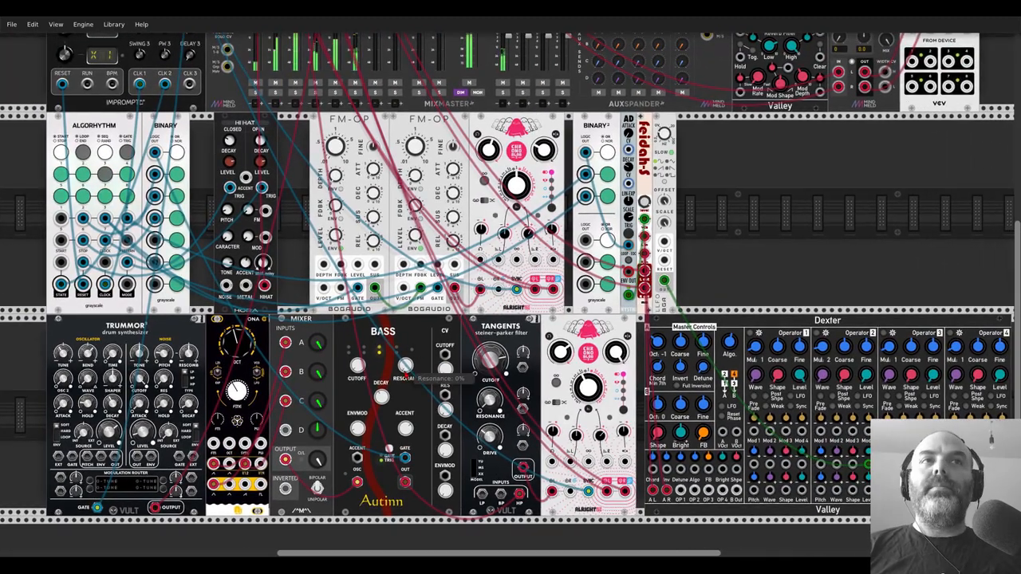
pyautogui.moveTo(357, 371); pyautogui.dragTo(357, 363)
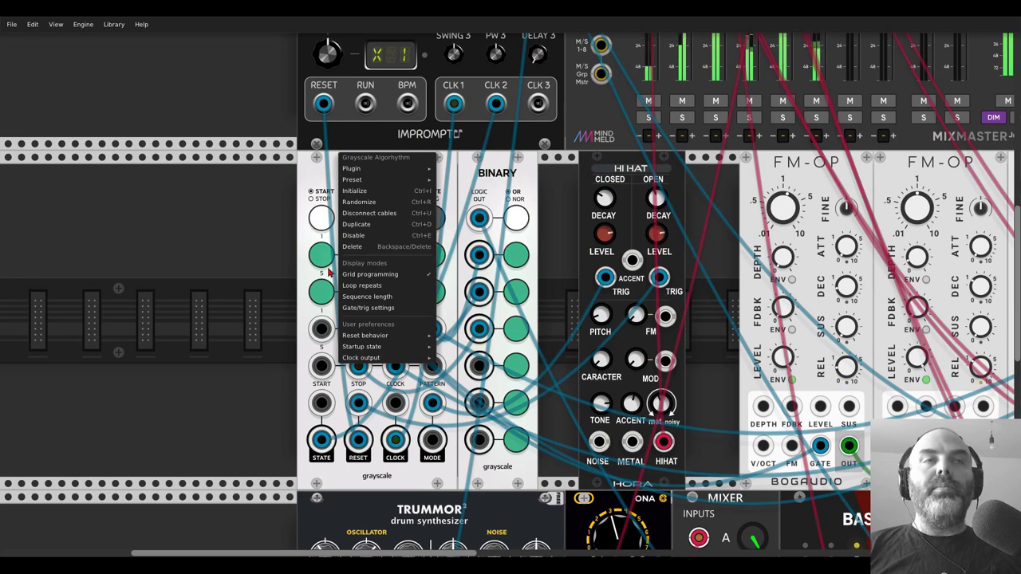
pyautogui.moveTo(368, 296)
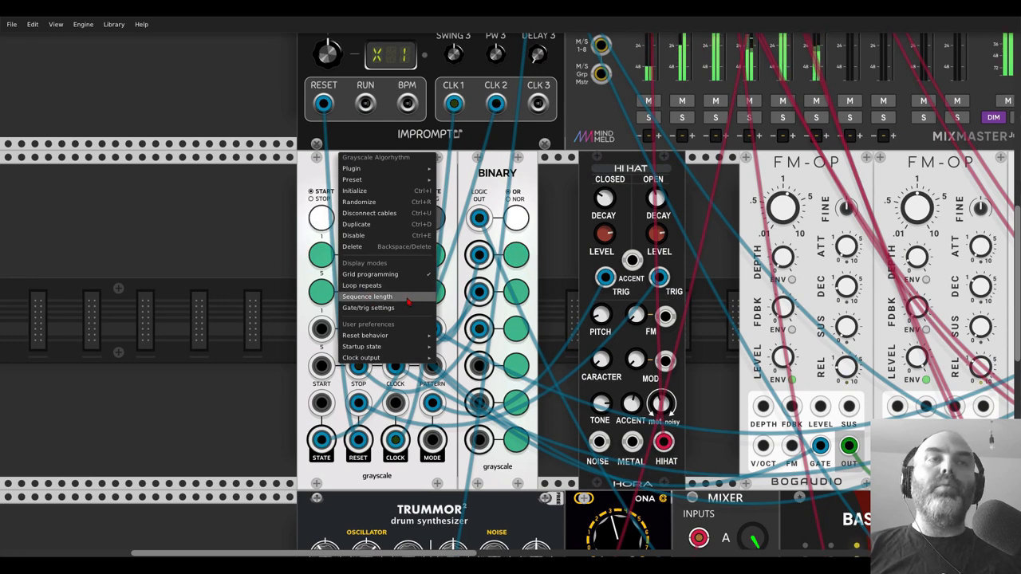
pyautogui.moveTo(369, 308)
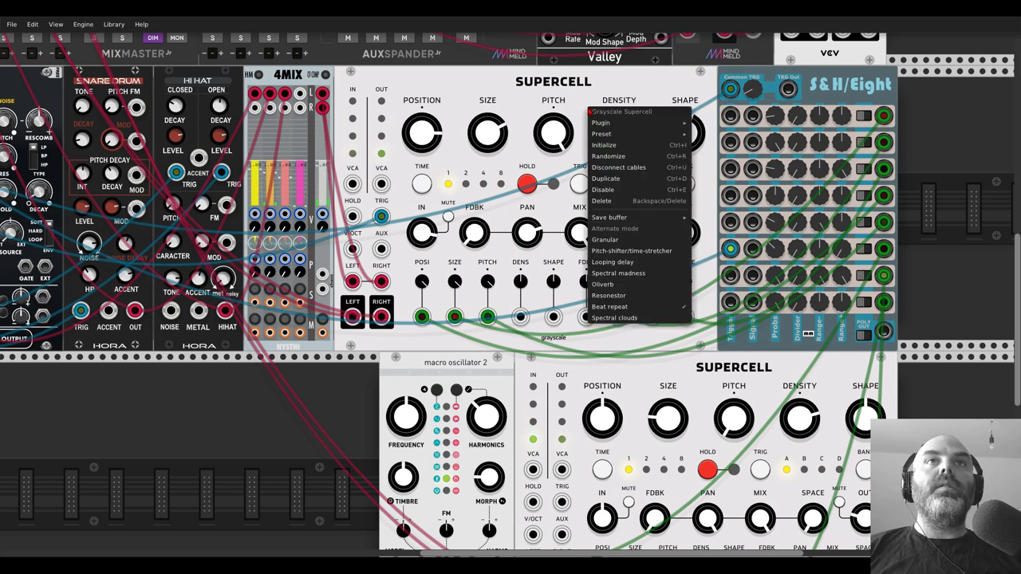
pyautogui.moveTo(631, 251)
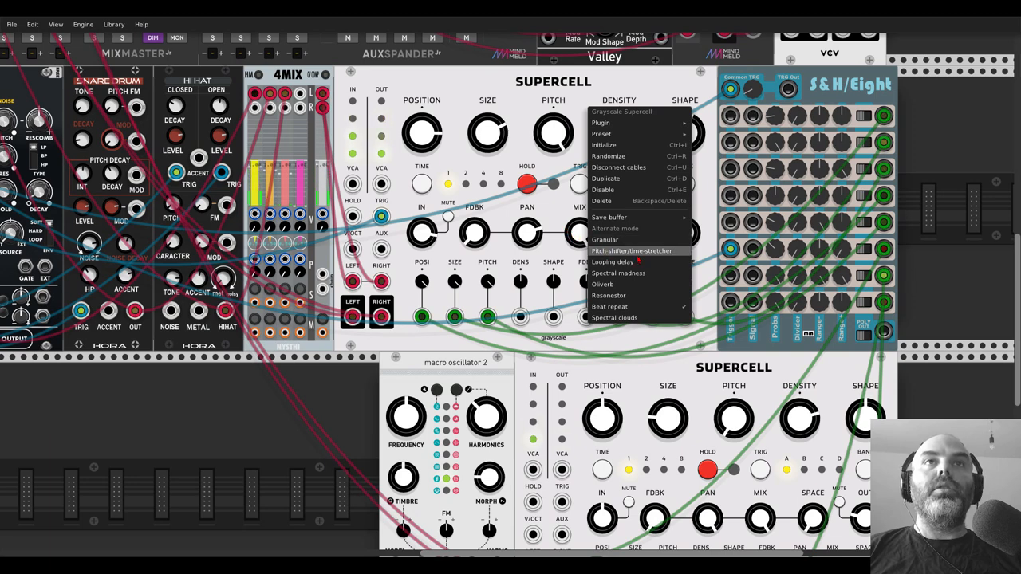
pyautogui.moveTo(619, 272)
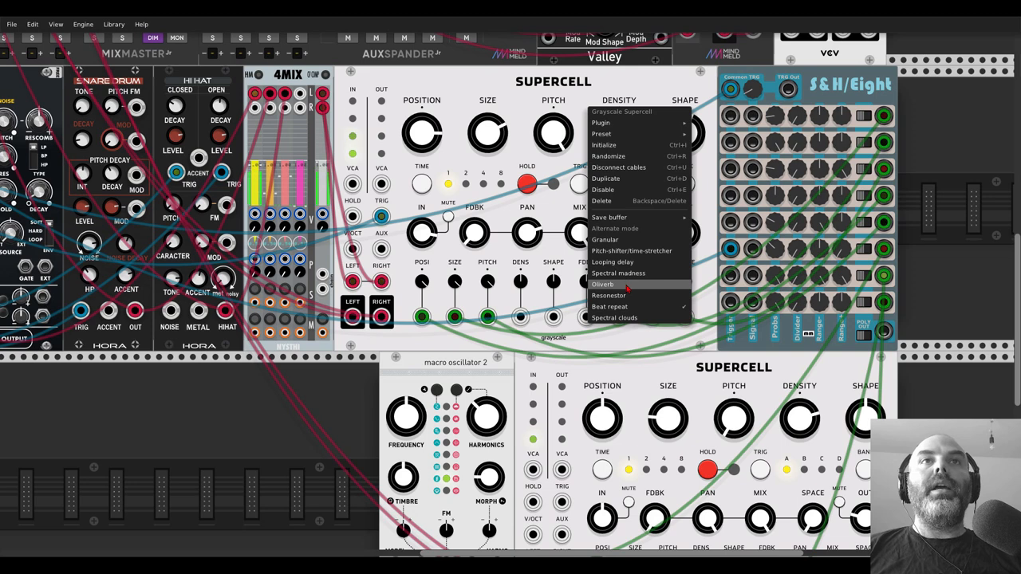
pyautogui.moveTo(610, 295)
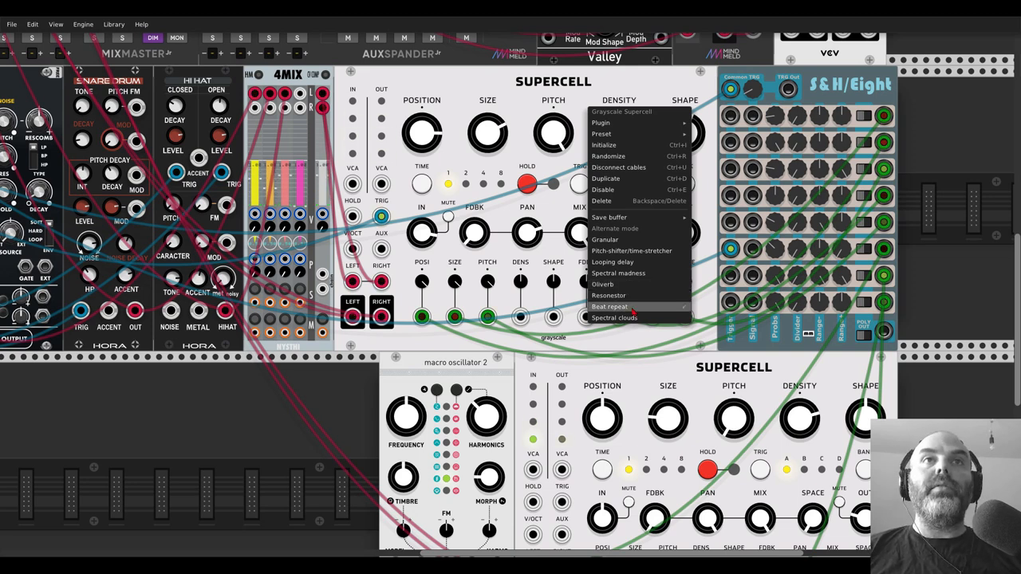
pyautogui.click(609, 306)
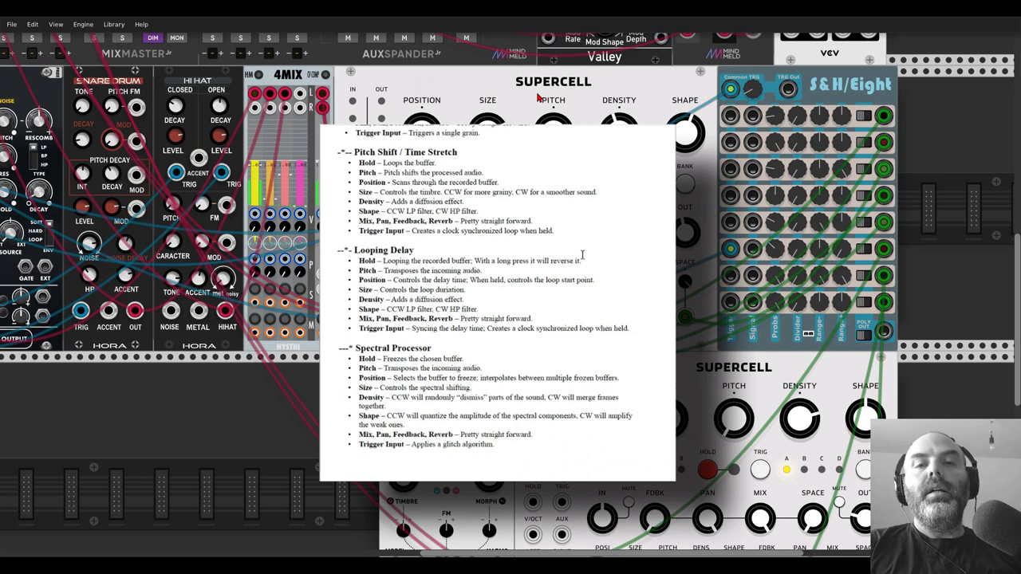
# Scroll the Supercell manual through the Looping Delay, Oliverb and Resonator mode descriptions.
pyautogui.scroll(-3)
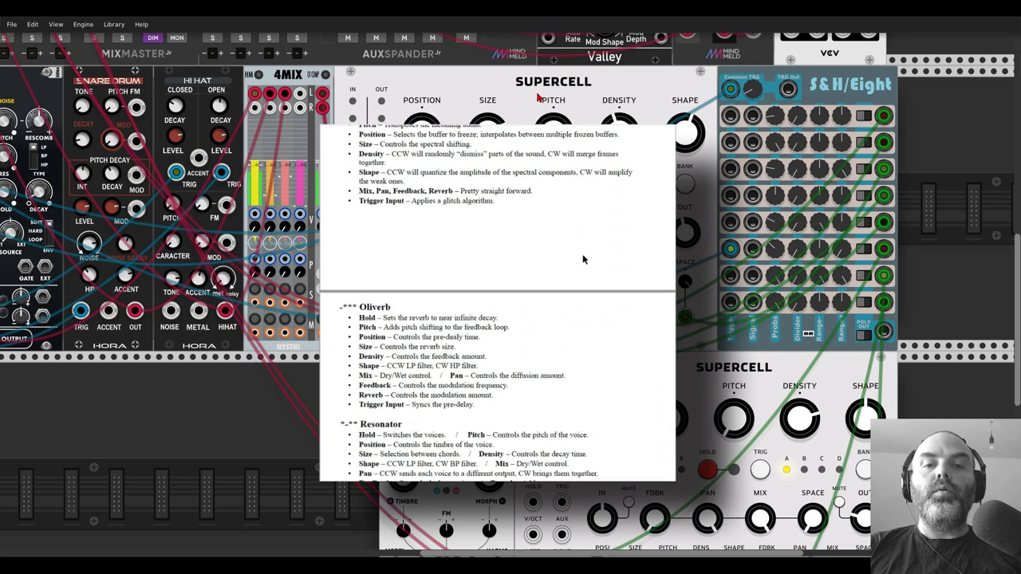
pyautogui.scroll(-3)
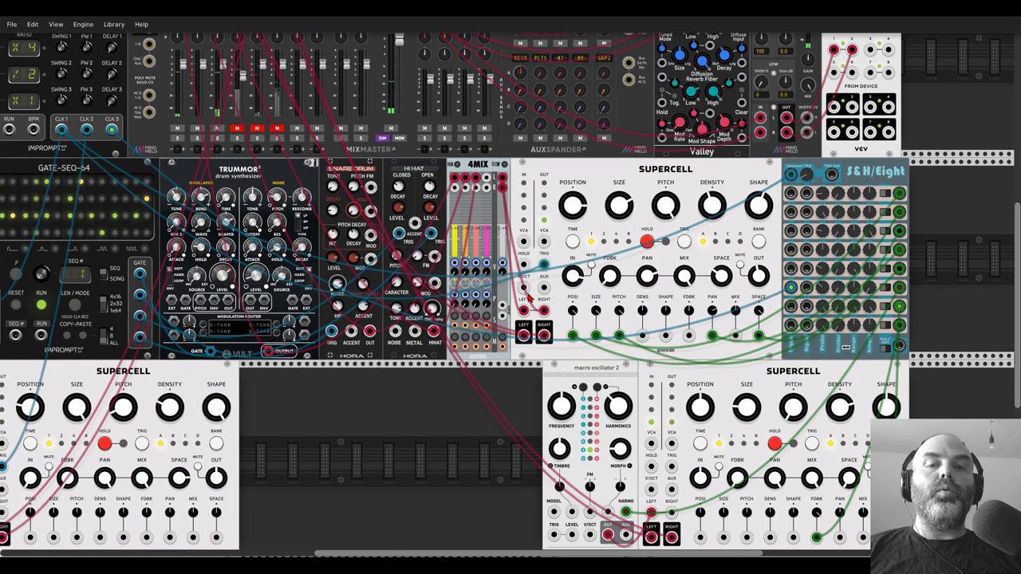
pyautogui.moveTo(573, 206)
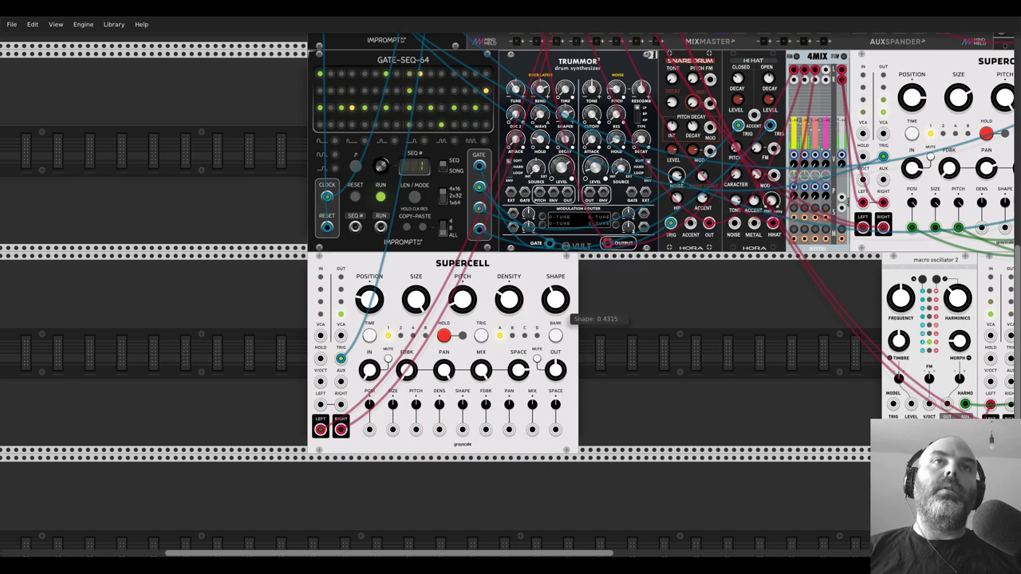
# Nudge the SHAPE knob on the lower-left Supercell.
pyautogui.moveTo(555, 299); pyautogui.dragTo(558, 291)
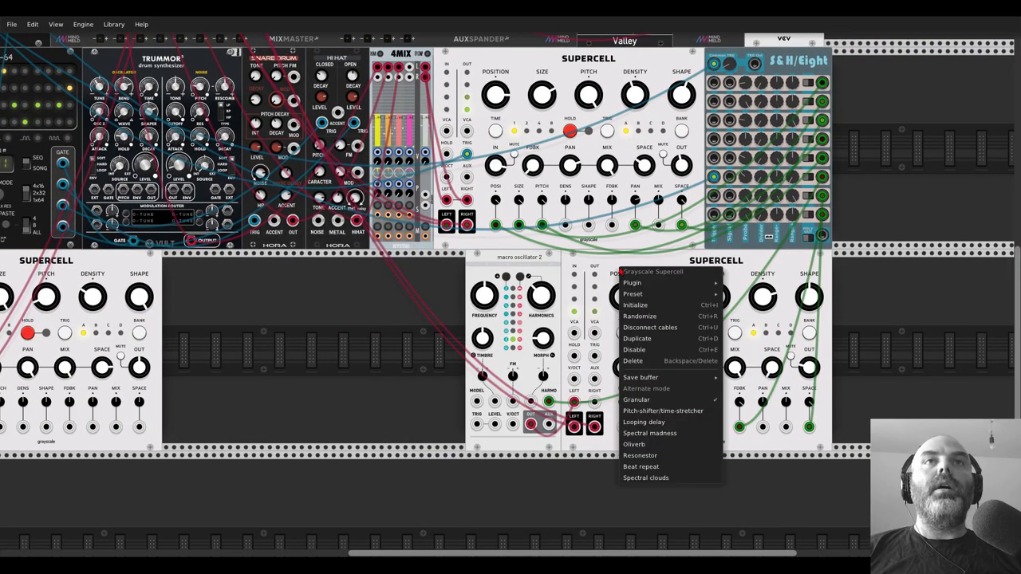
# Dismiss the Supercell options menu, keeping Granular mode active.
pyautogui.click(610, 264)
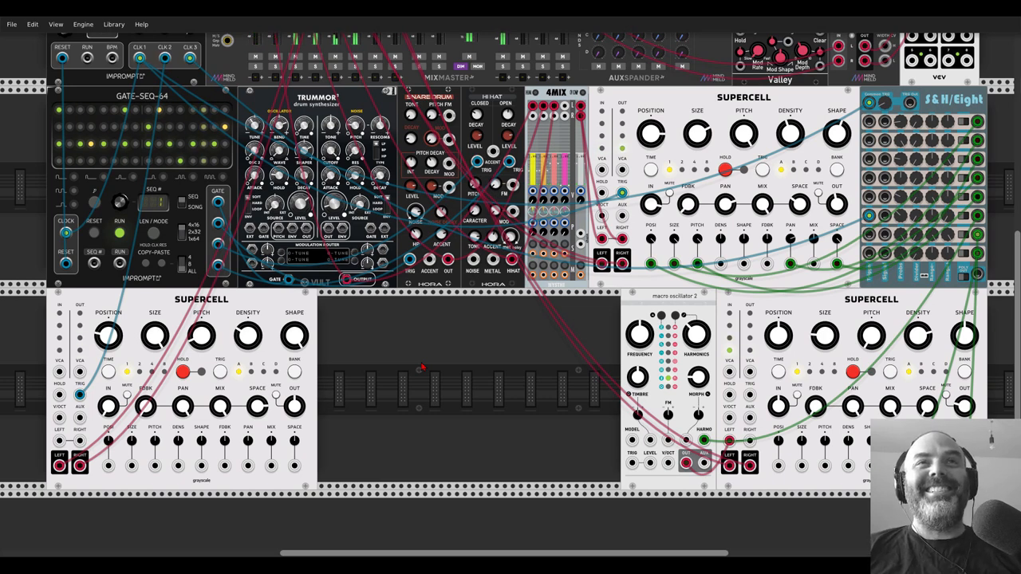
pyautogui.moveTo(444, 359)
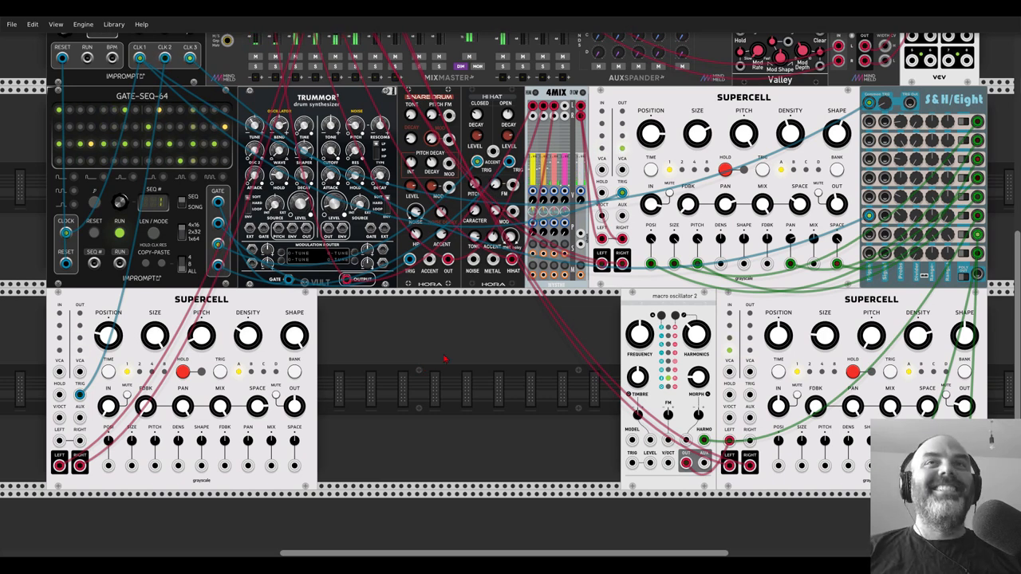